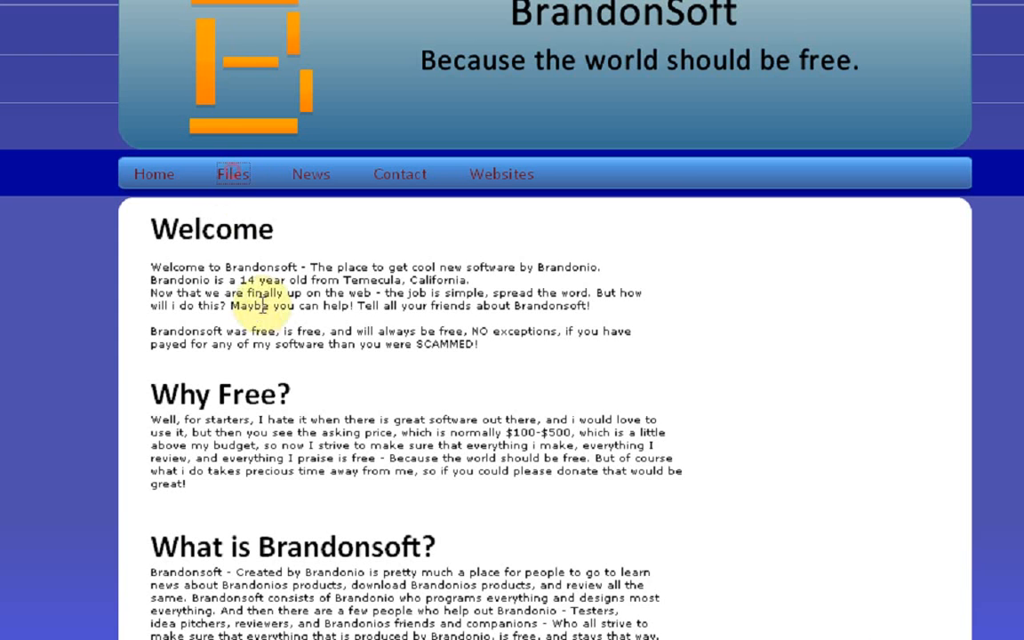
Step: Go to the site's Downloadable Files page via the Files link
click(231, 174)
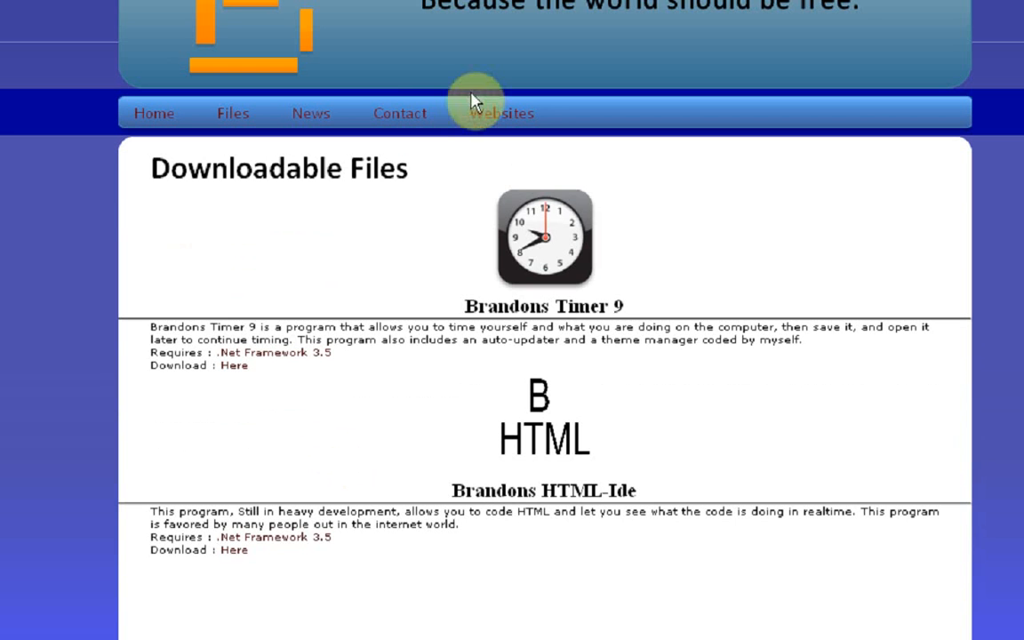
mouse_move(387, 7)
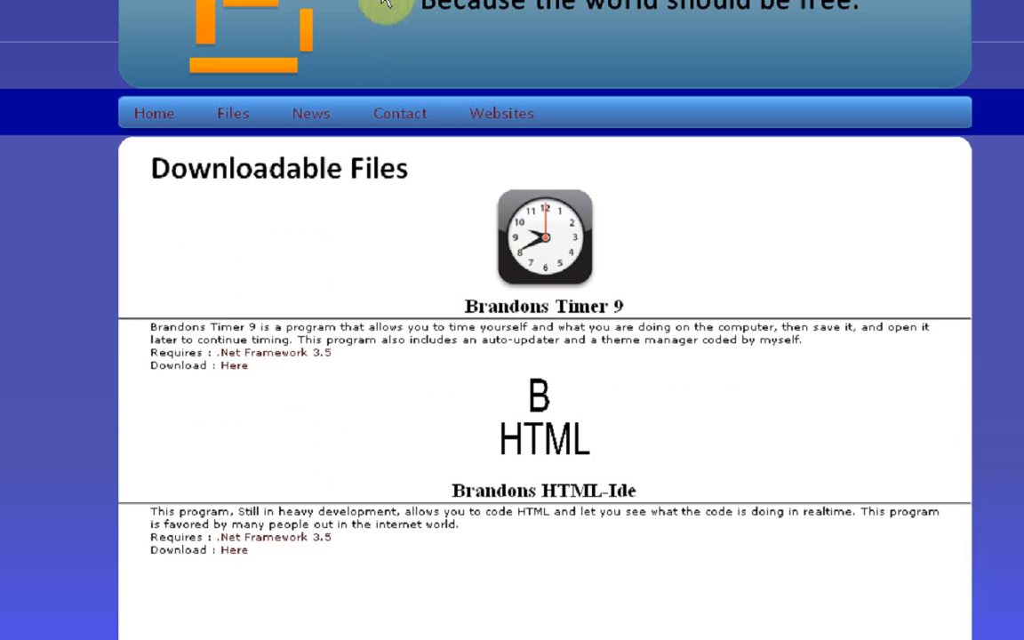
mouse_move(461, 293)
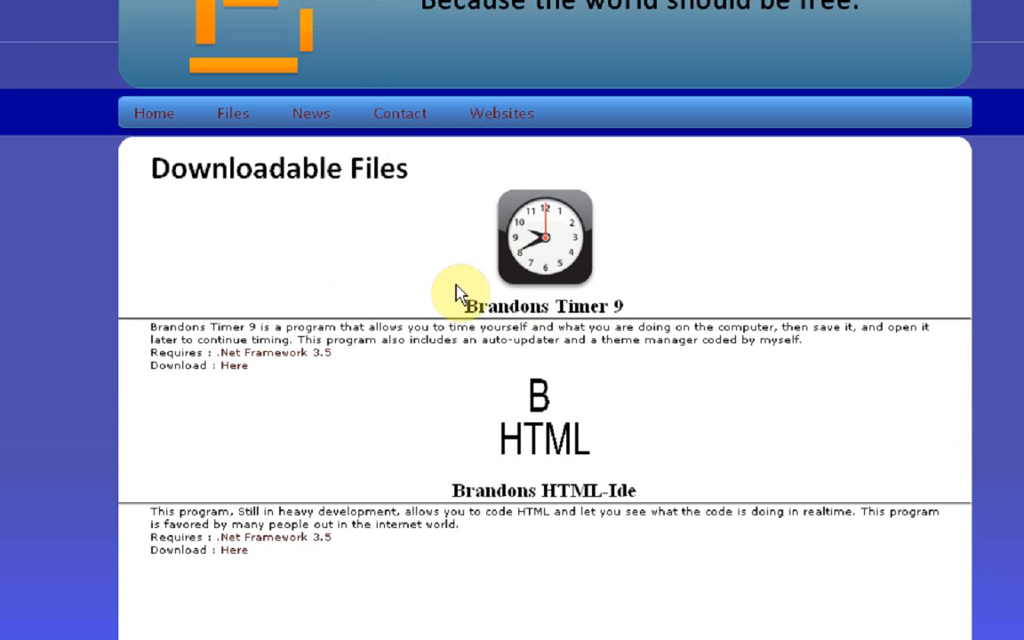
mouse_move(460, 294)
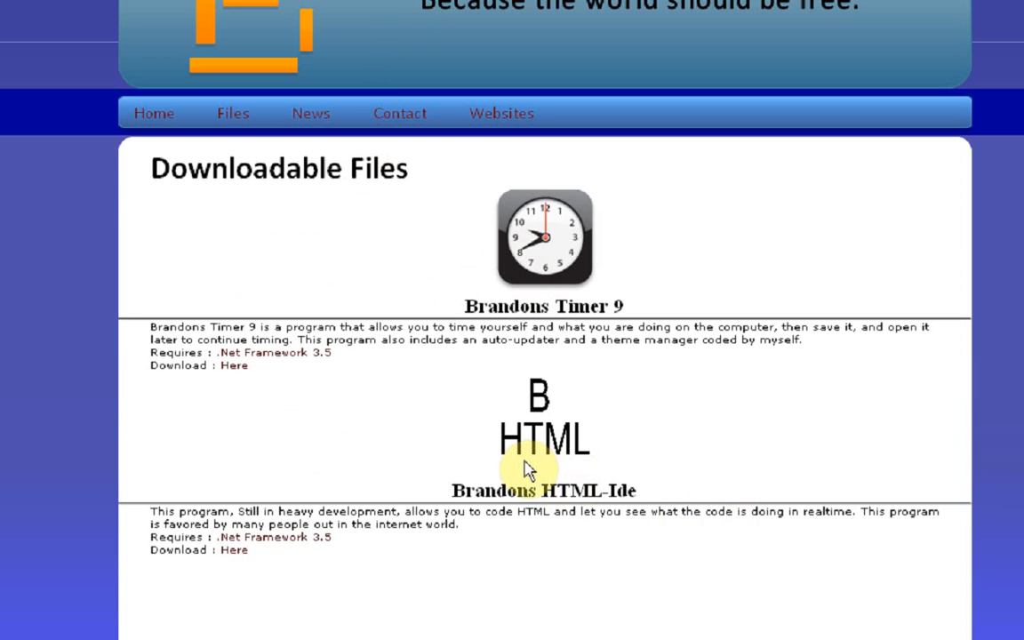
mouse_move(552, 425)
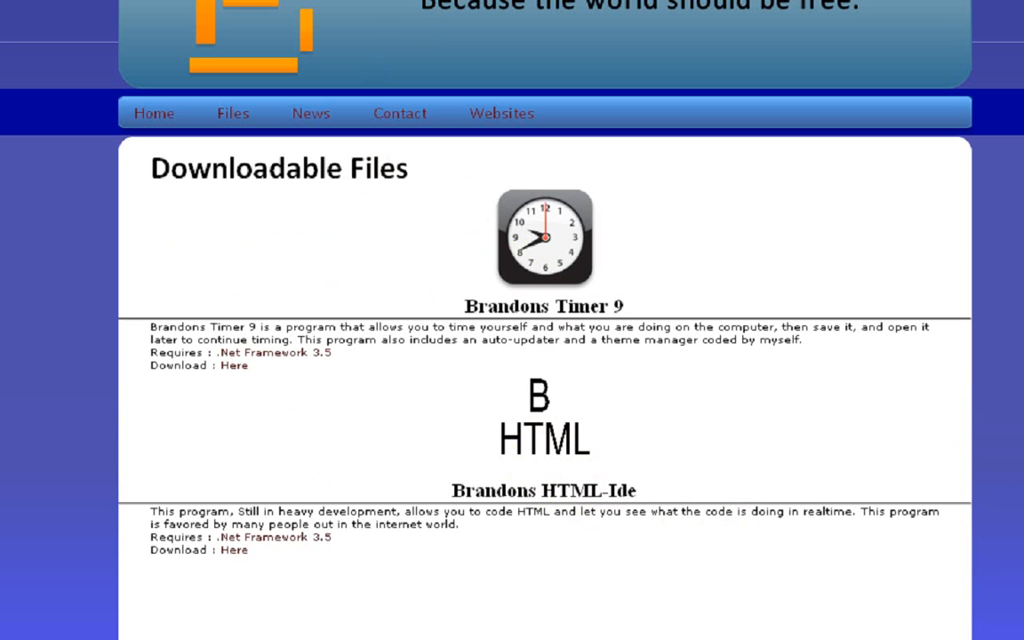
mouse_move(107, 153)
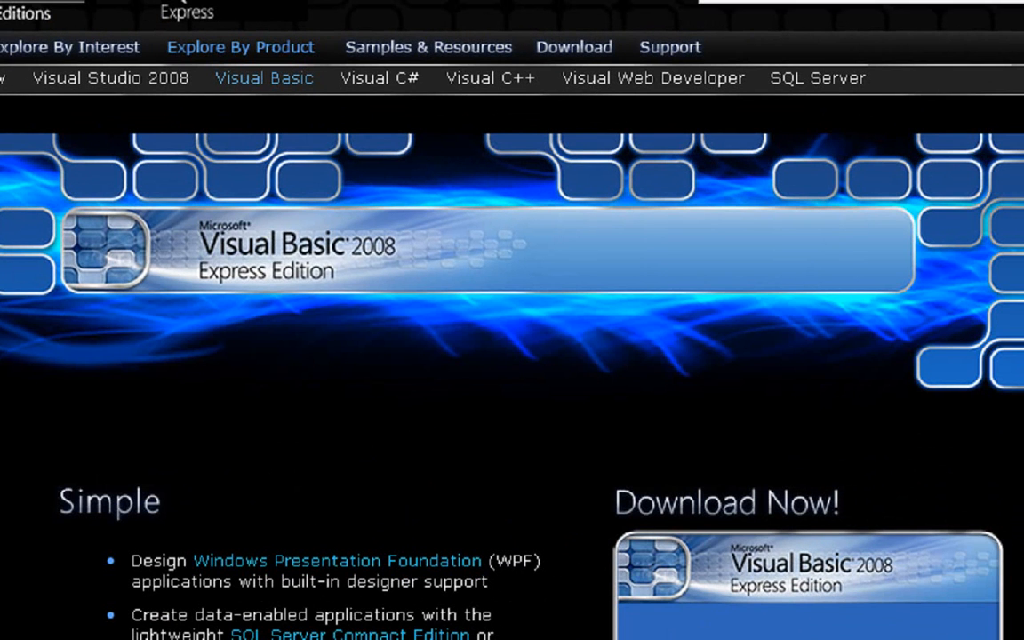
scroll(down, 3)
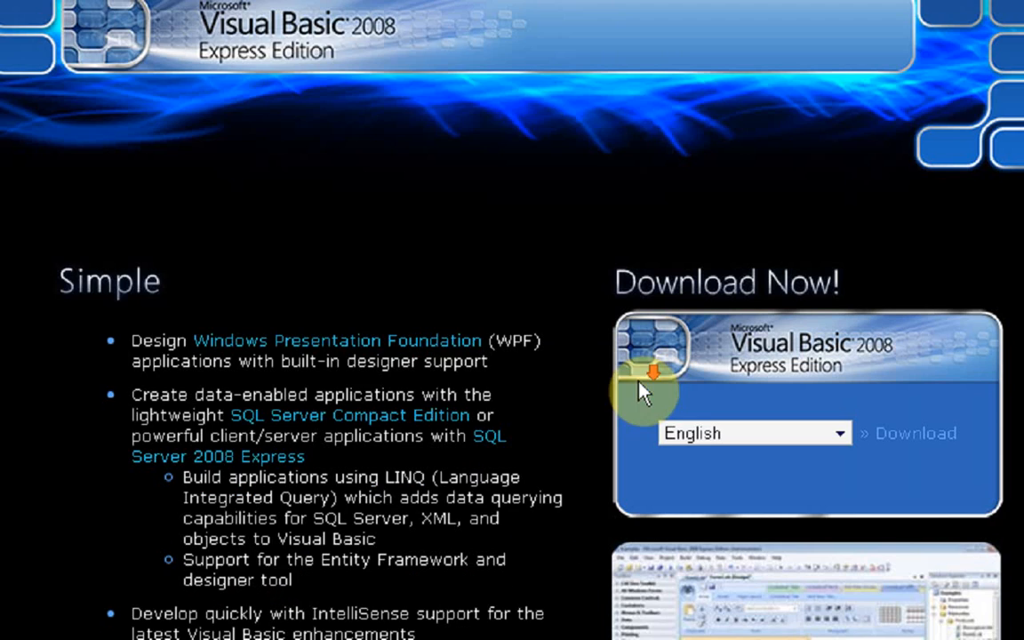
scroll(down, 3)
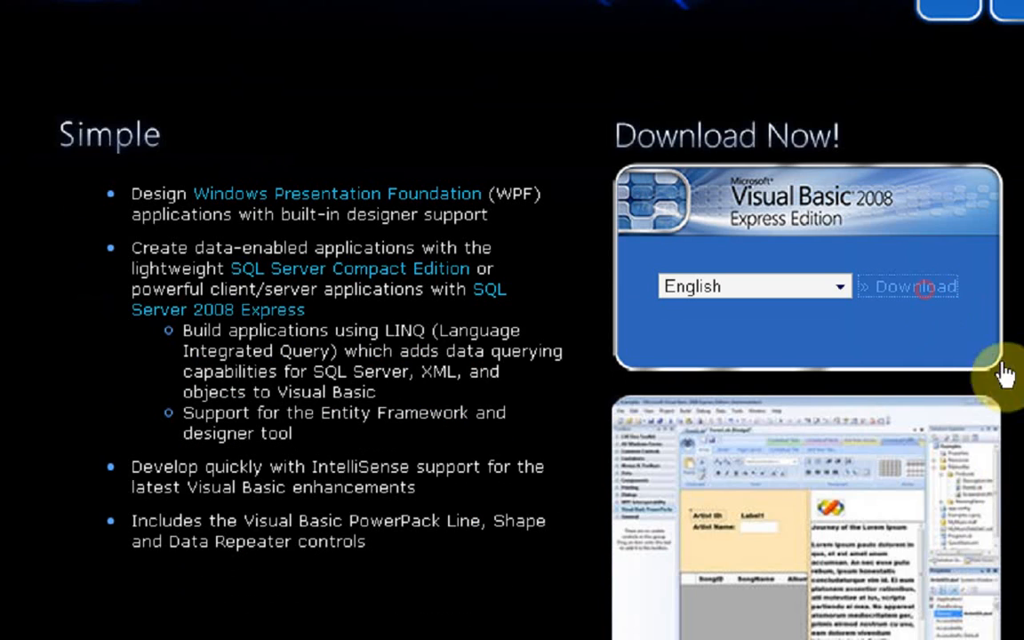
click(908, 286)
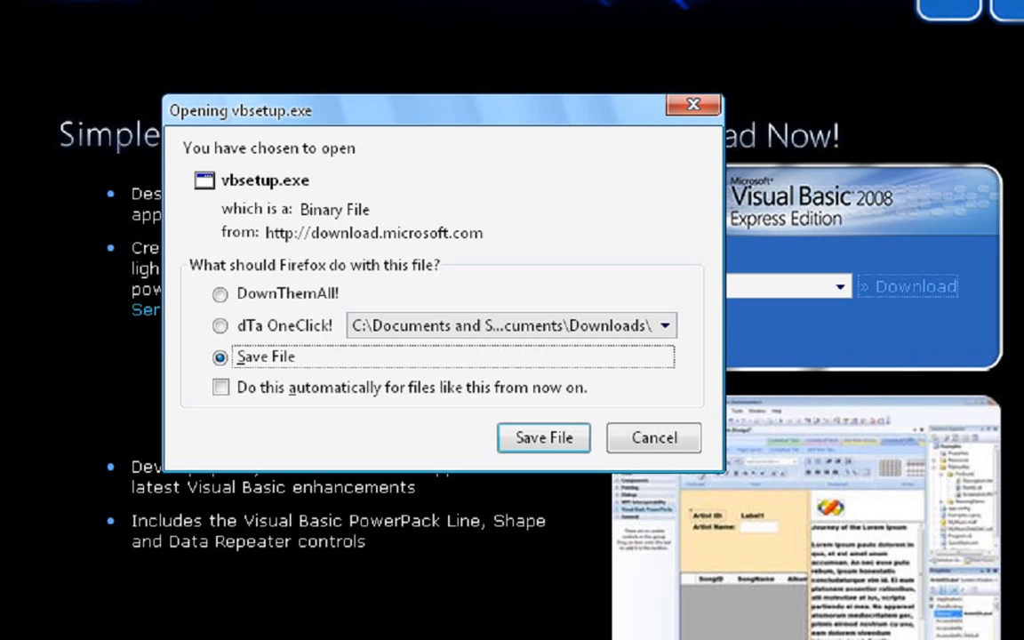
mouse_move(650, 438)
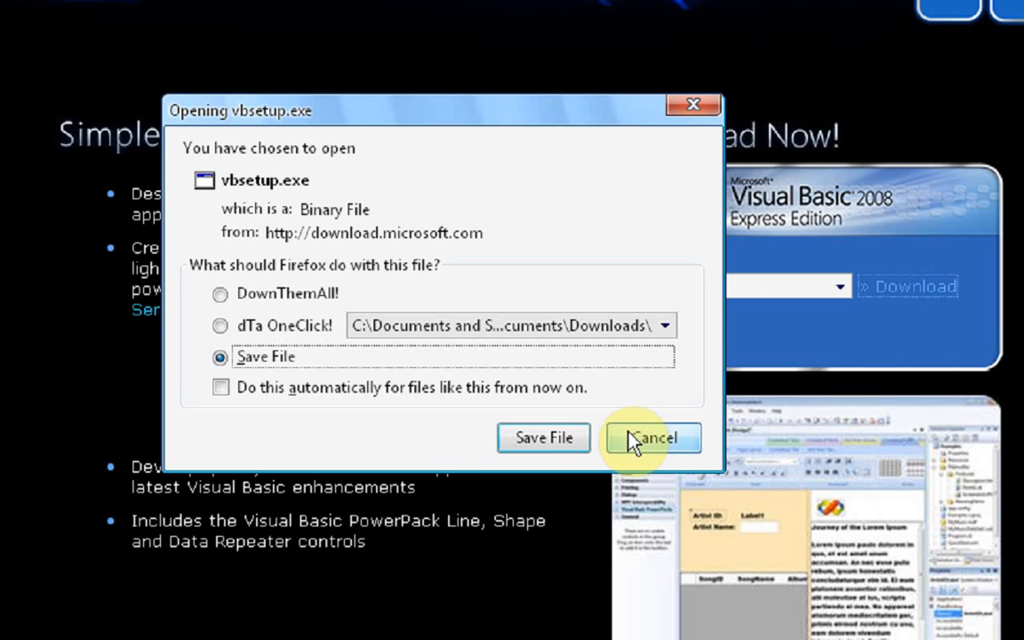
click(650, 437)
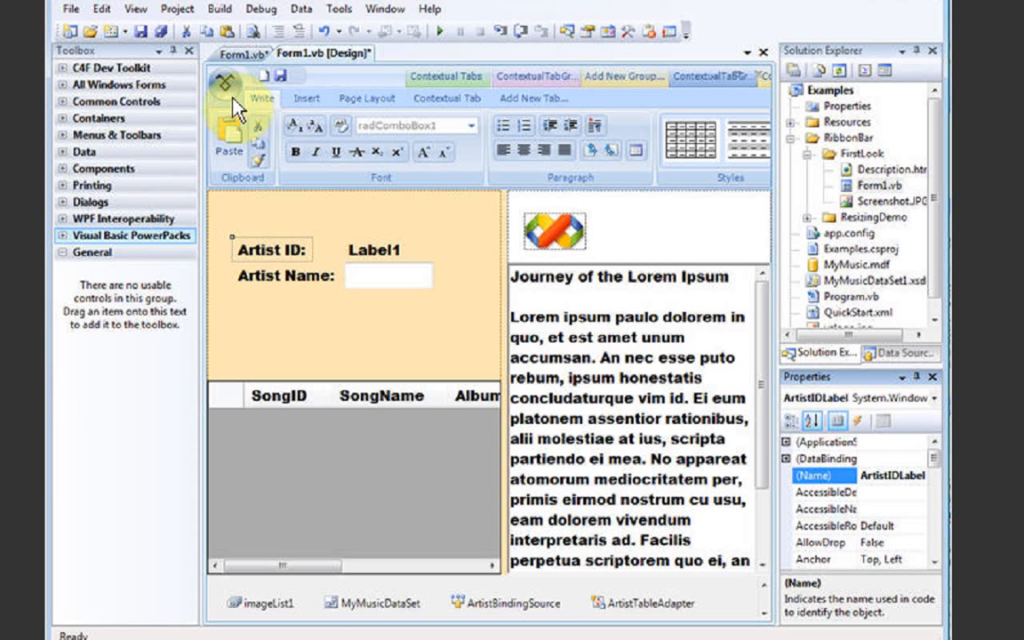
mouse_move(235, 594)
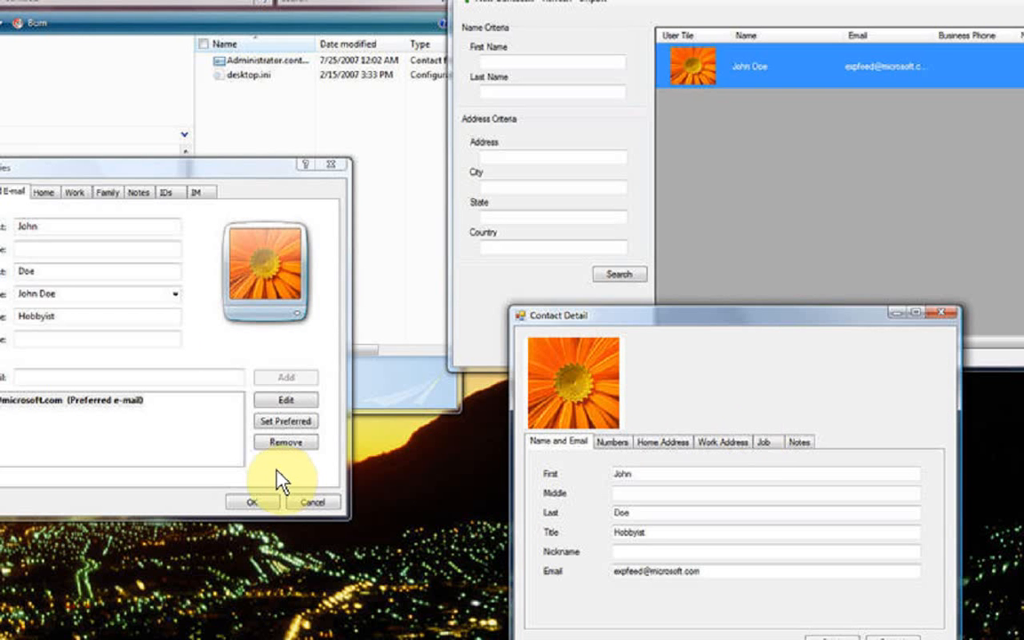
mouse_move(779, 391)
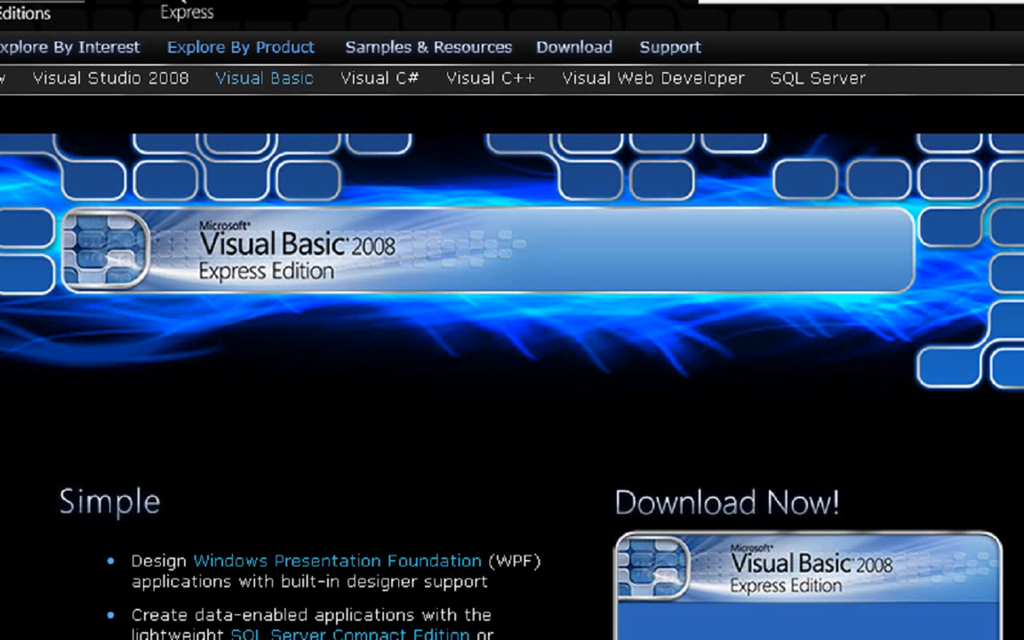
mouse_move(160, 623)
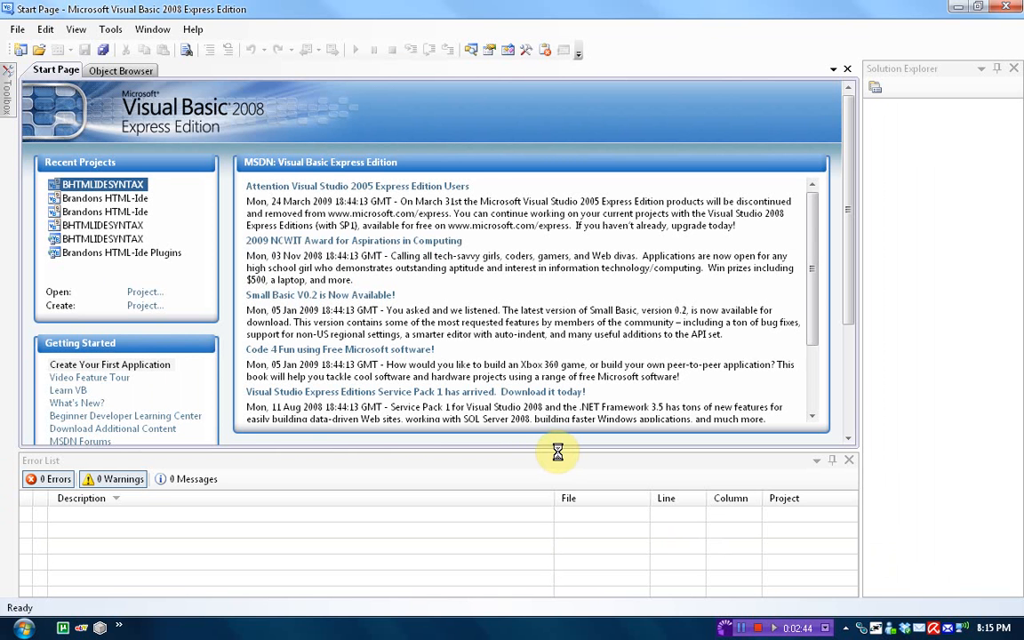
mouse_move(316, 347)
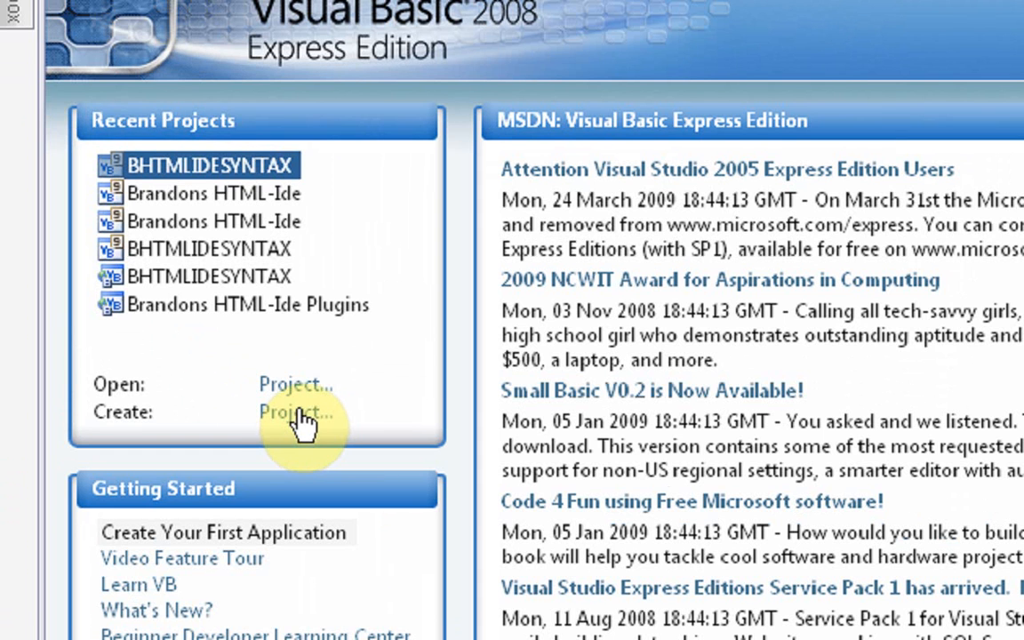
Step: Create a new Windows Forms Application project named MegaBytetutorial
click(296, 413)
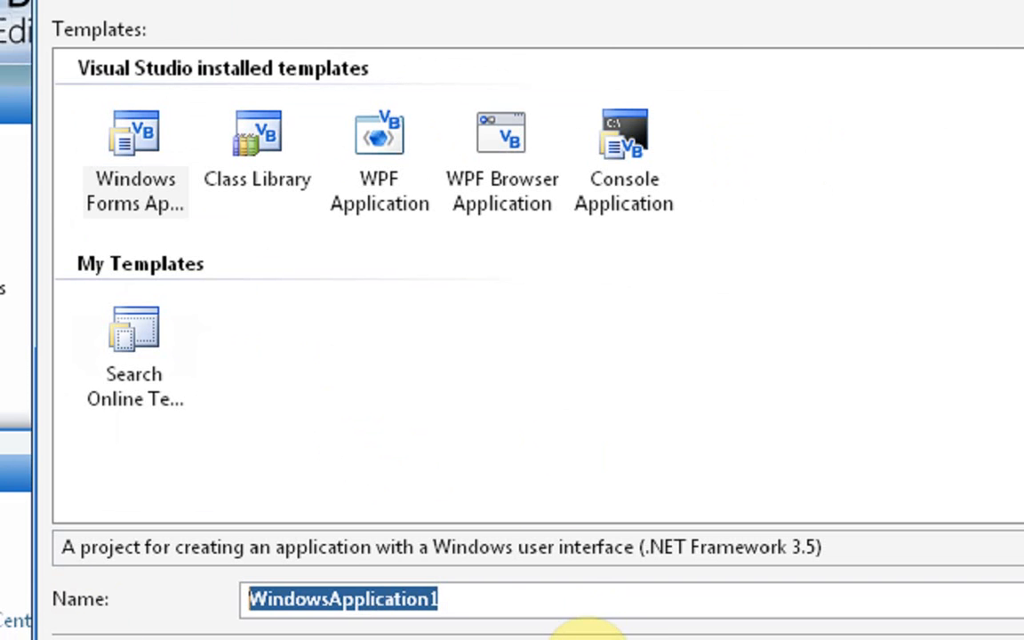
text(MegabY)
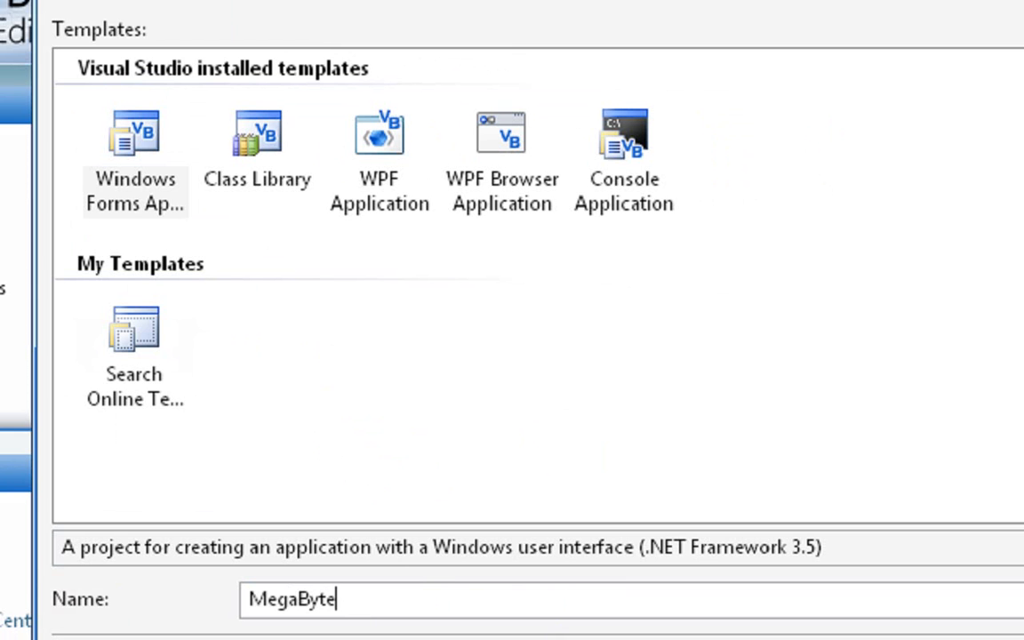
text(tutor)
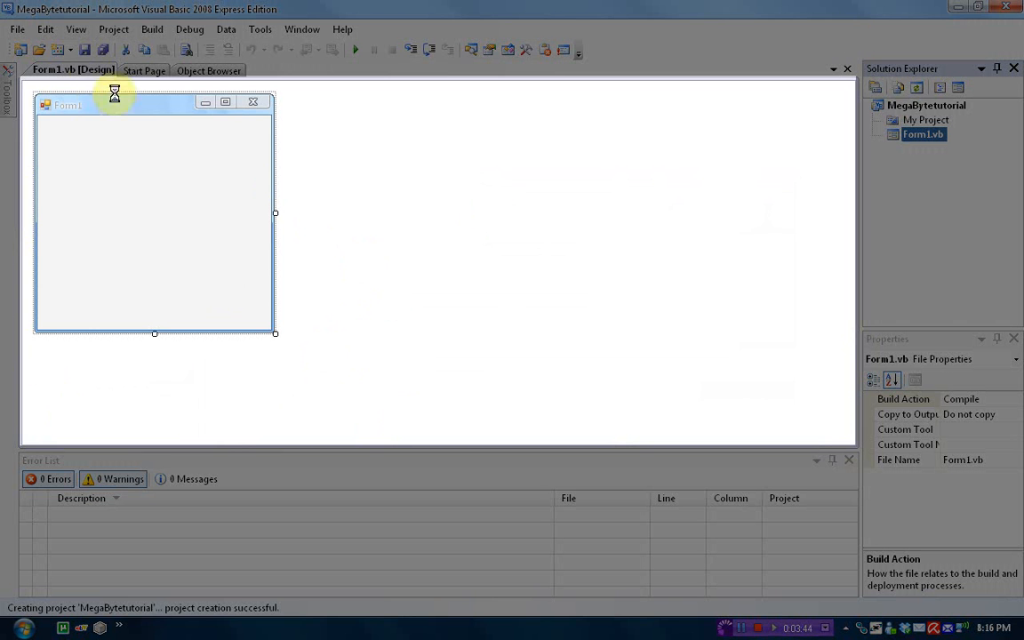
mouse_move(276, 213)
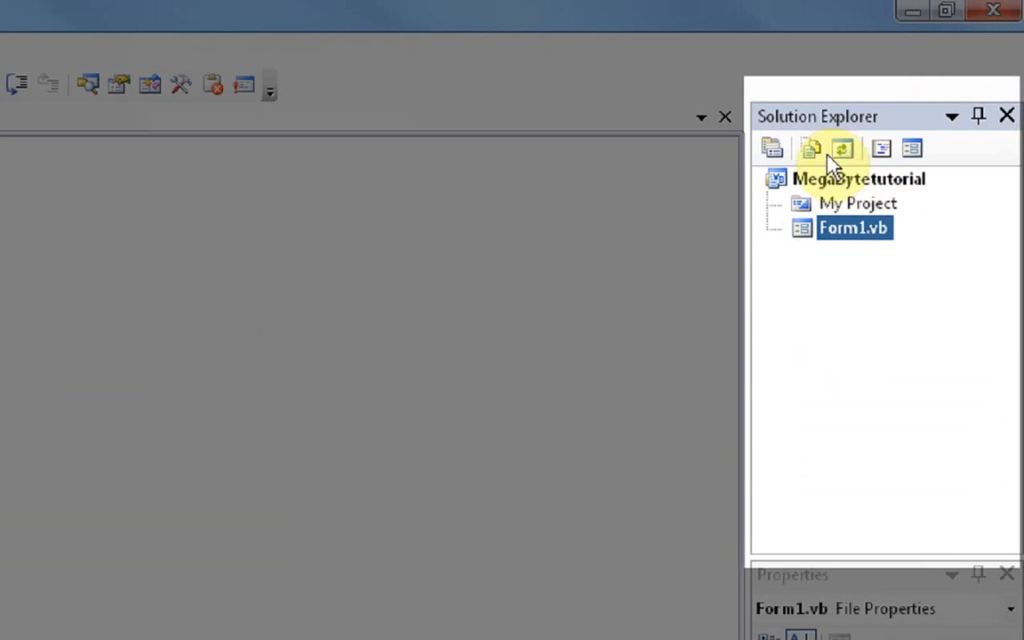
mouse_move(883, 335)
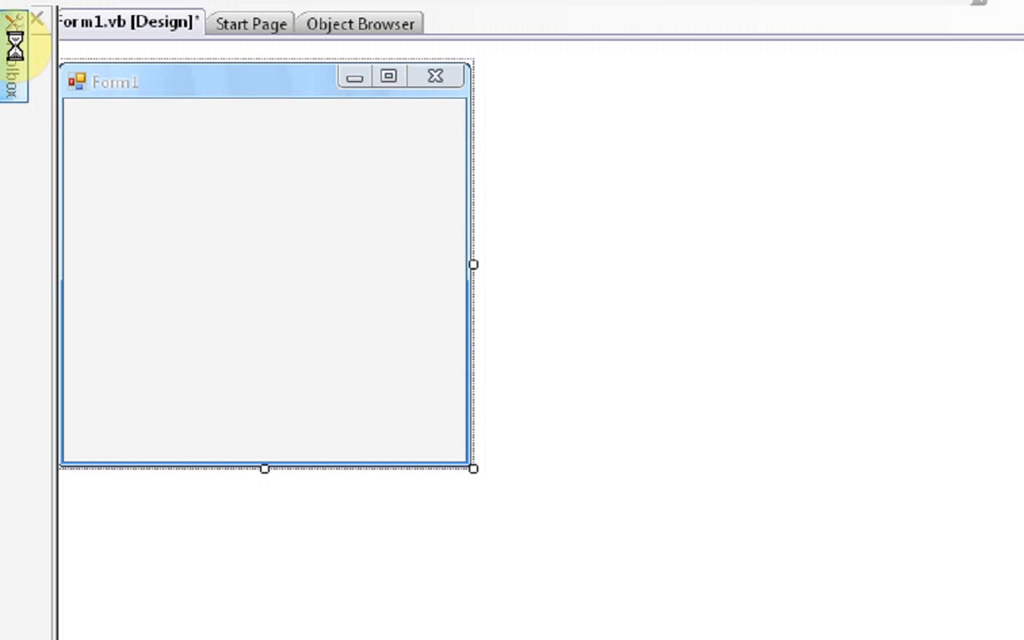
Step: Set the form's Text property to Mega-Byte.tv and drag its right edge wider
click(10, 62)
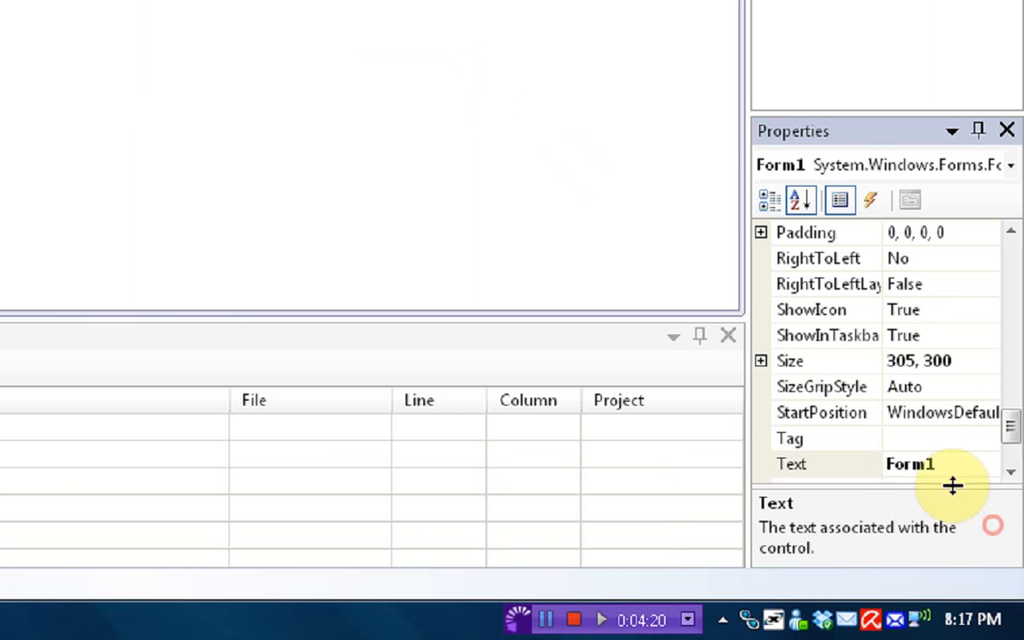
text(M)
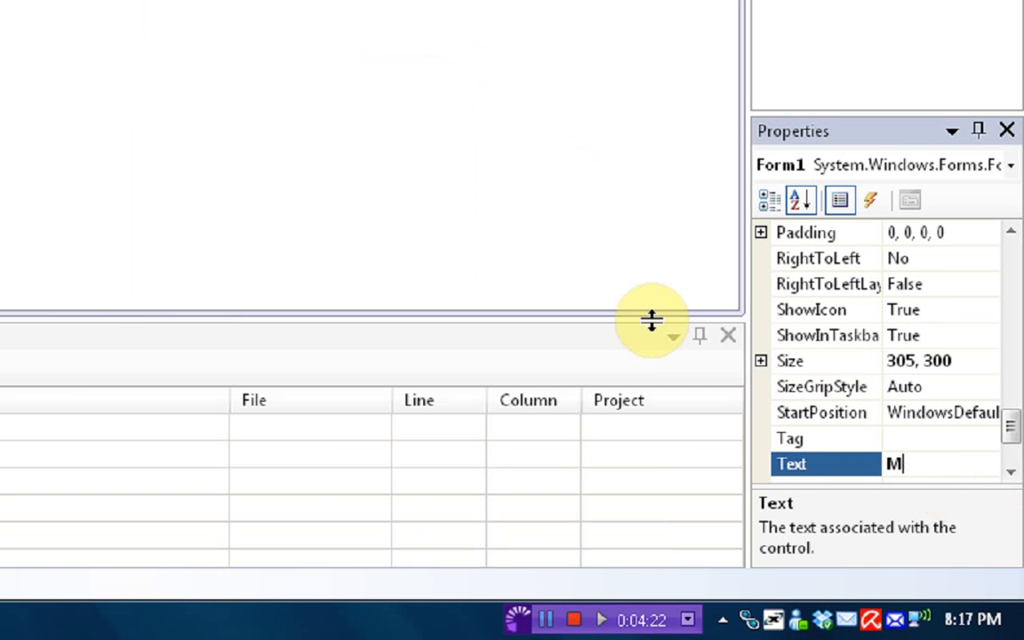
text(ega-Byte.tv)
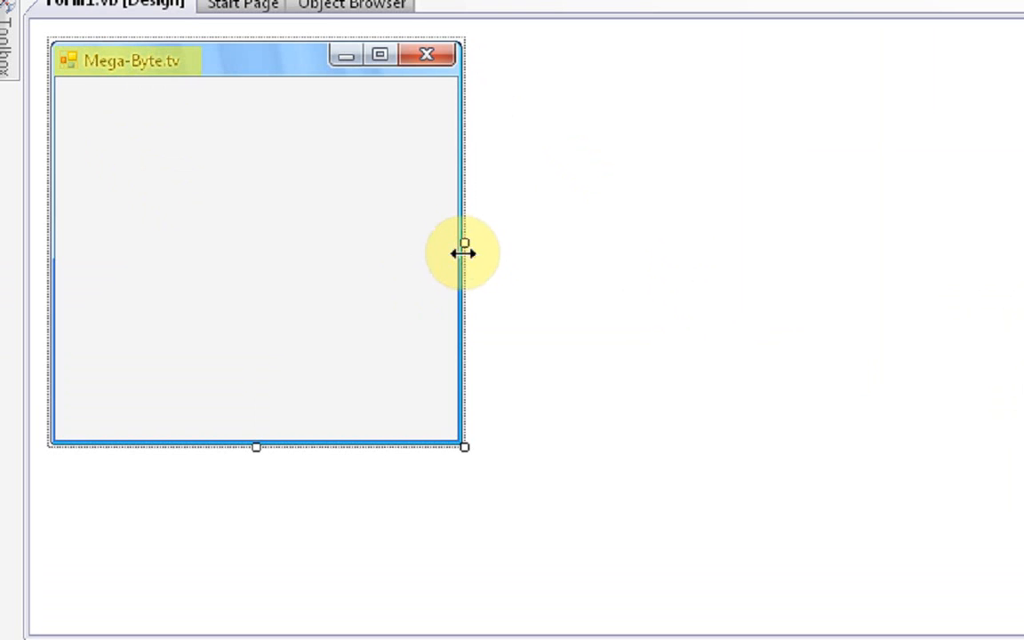
drag(463, 253, 494, 242)
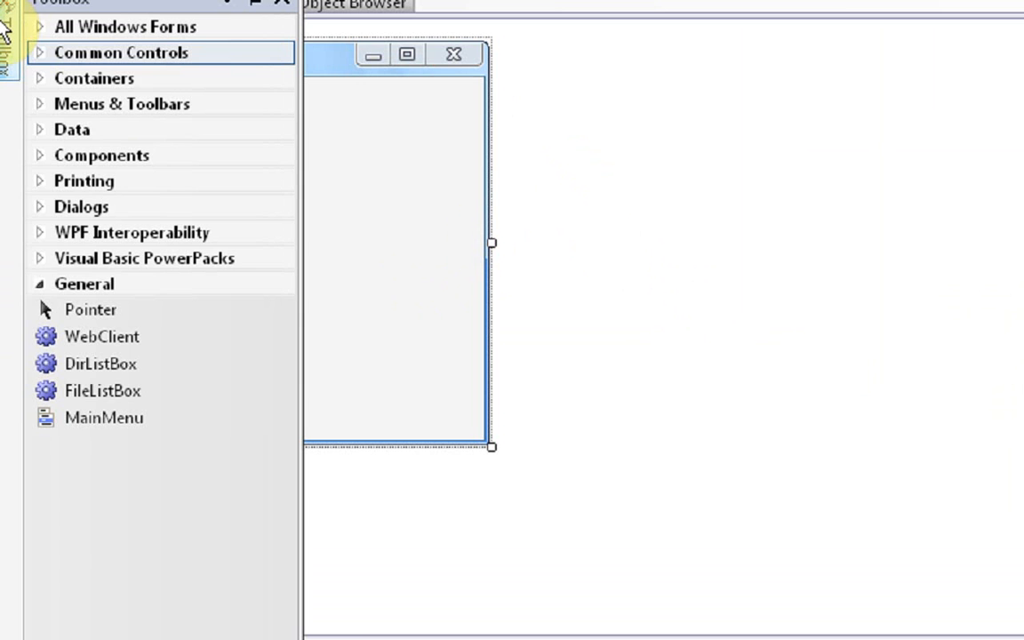
Step: Place a Button from Common Controls on the form and shrink the form snugly around it
click(121, 54)
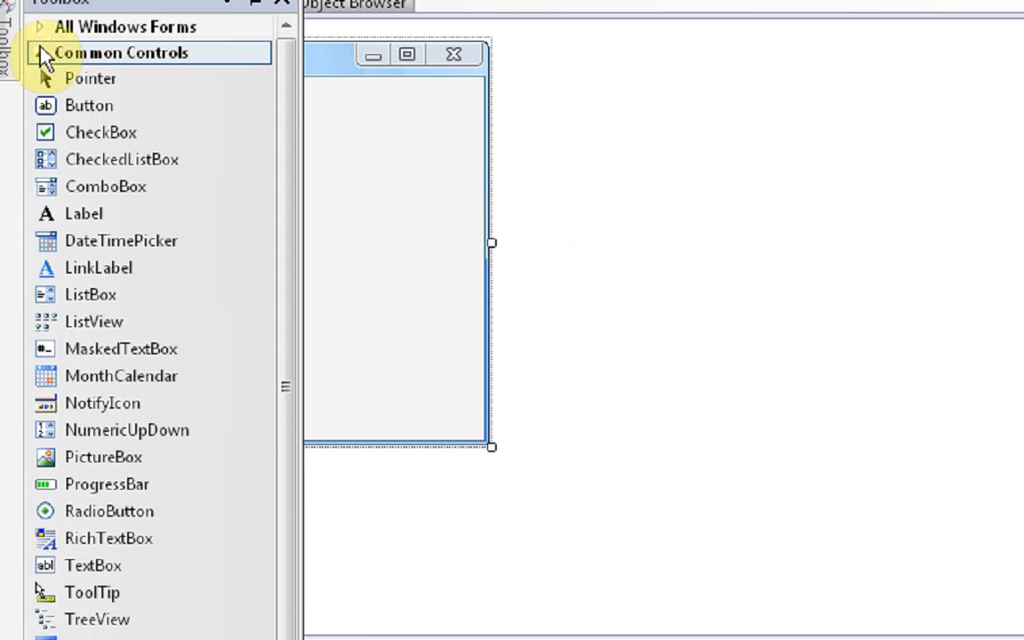
click(89, 105)
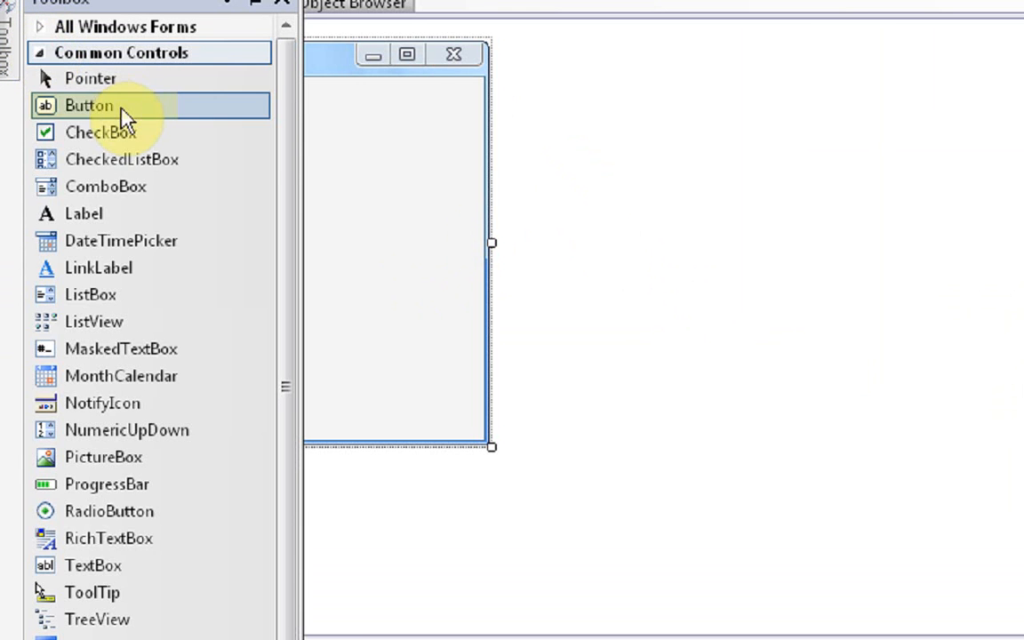
click(89, 105)
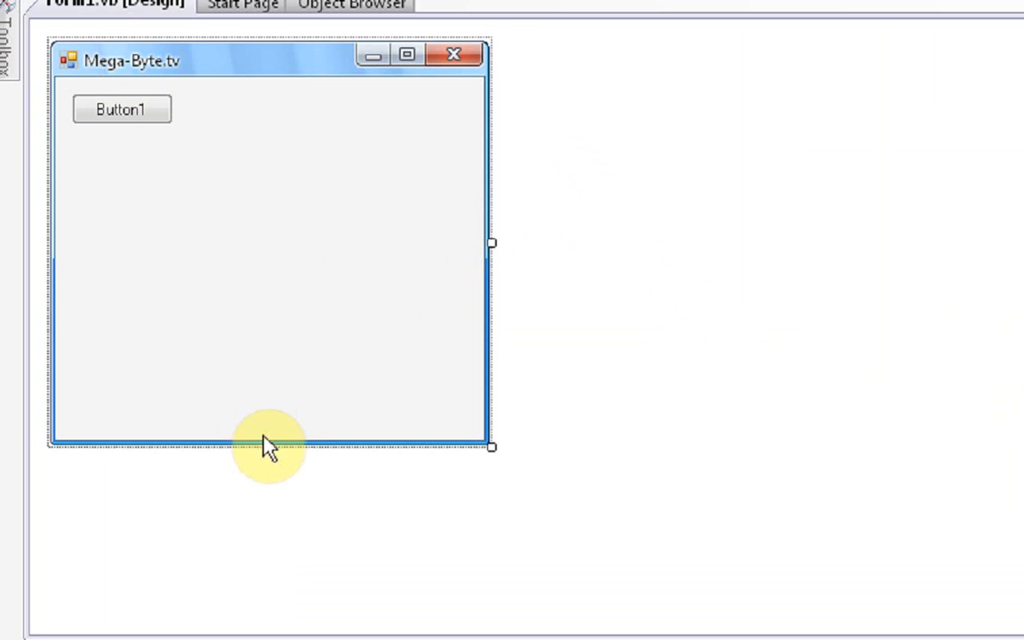
drag(271, 446, 270, 144)
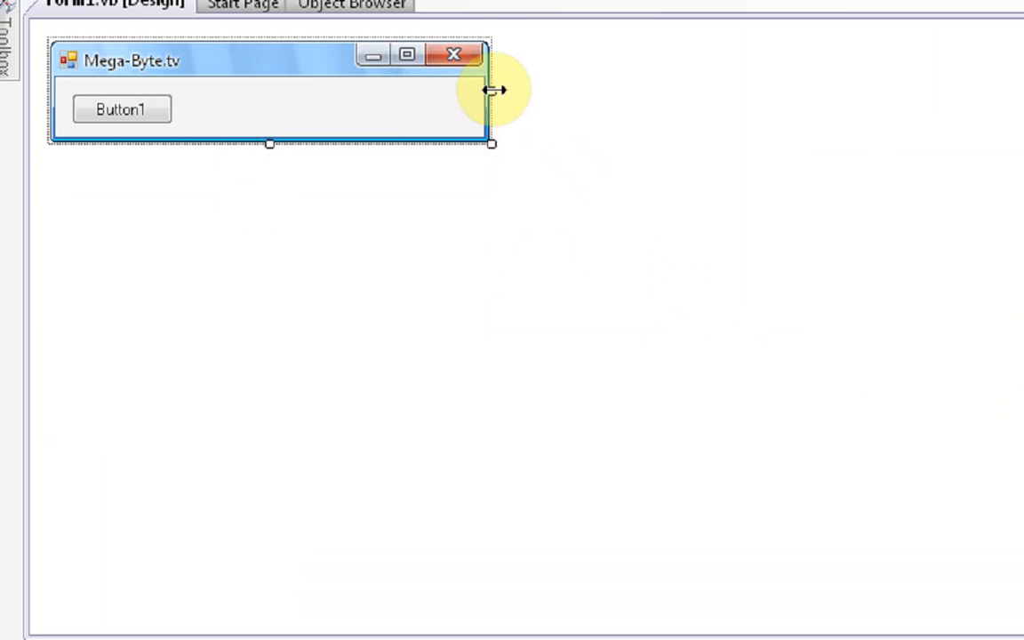
drag(491, 89, 341, 98)
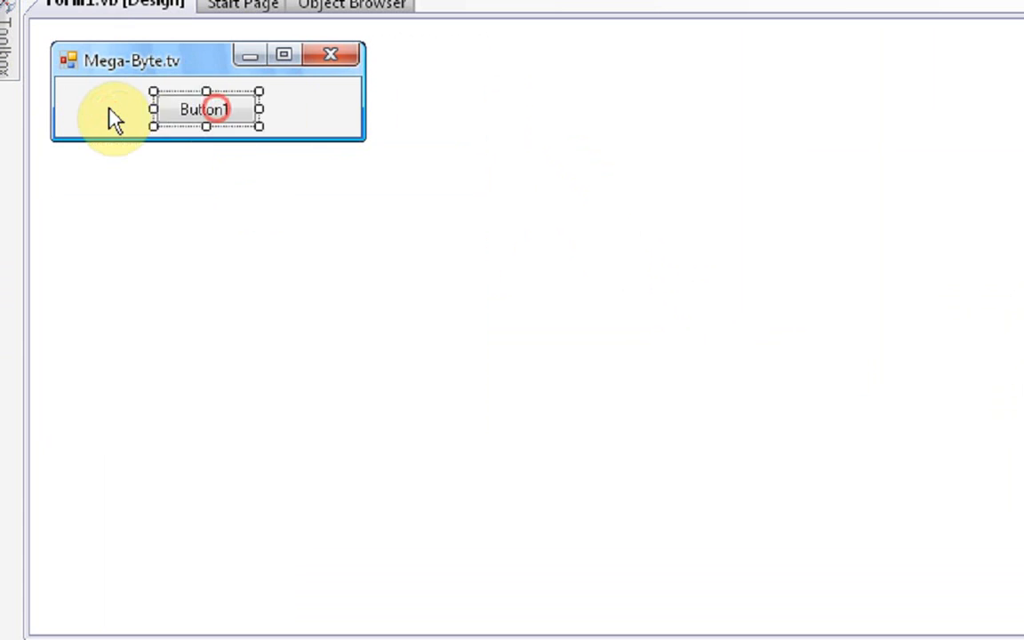
mouse_move(370, 215)
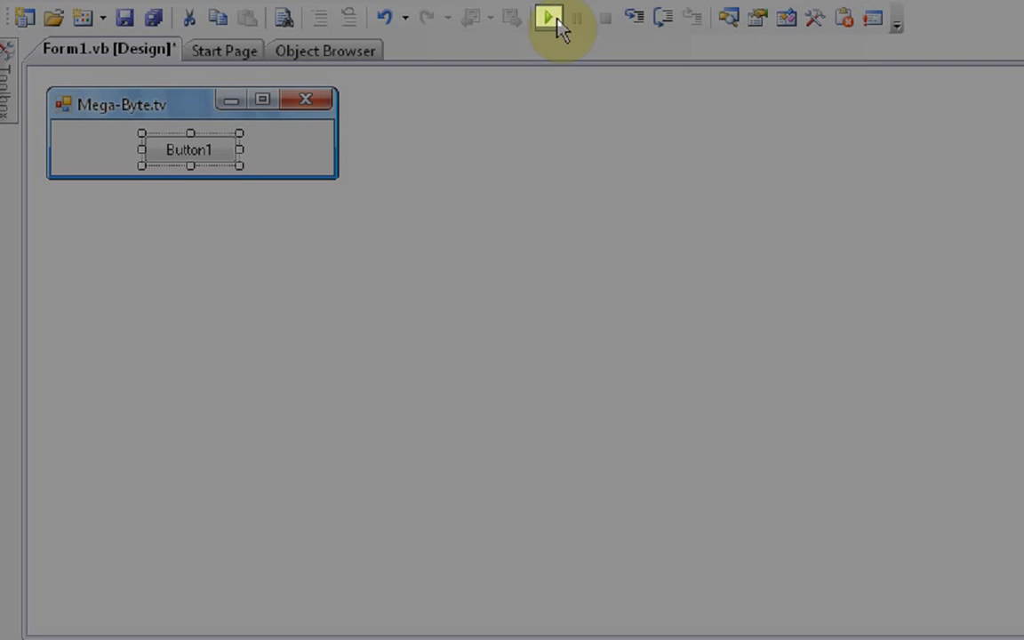
mouse_move(548, 18)
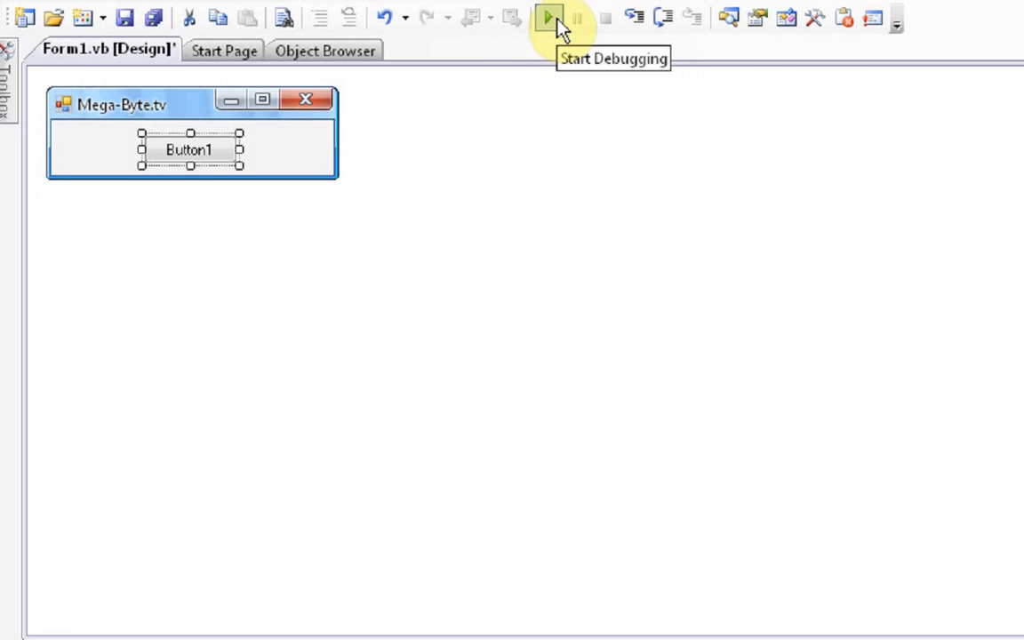
click(547, 18)
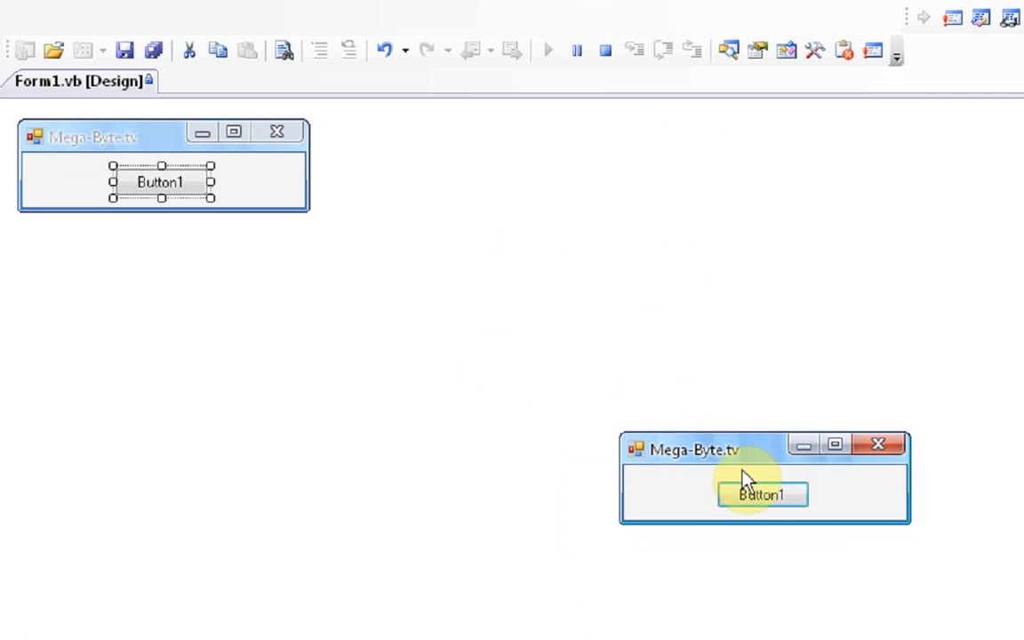
click(761, 494)
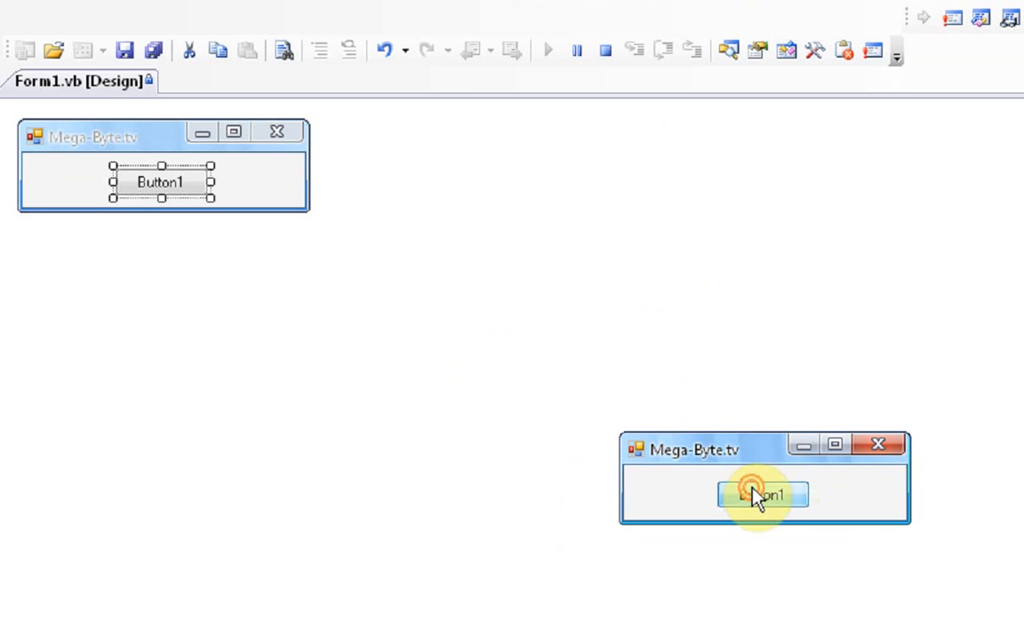
click(761, 494)
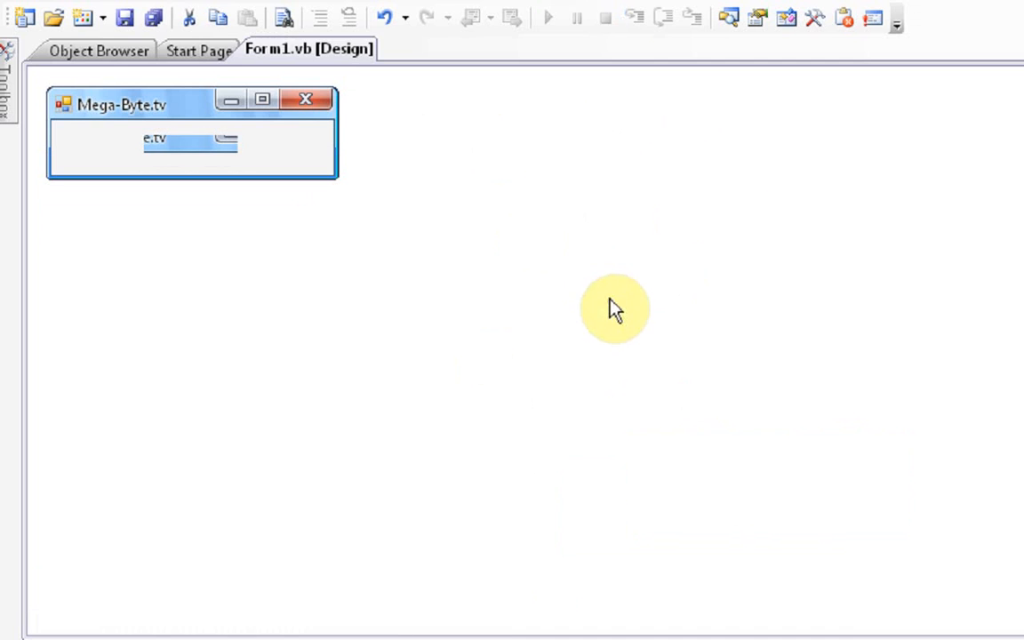
click(191, 150)
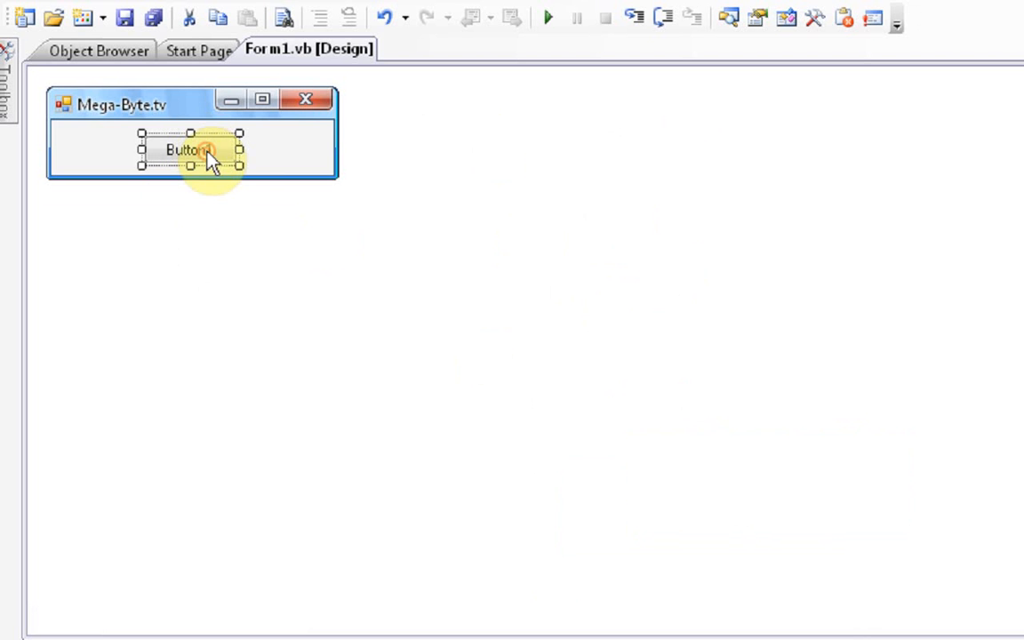
Step: Code Button1's Click handler with MsgBox("Mega-Byte TV") and test it in the running form
double_click(187, 149)
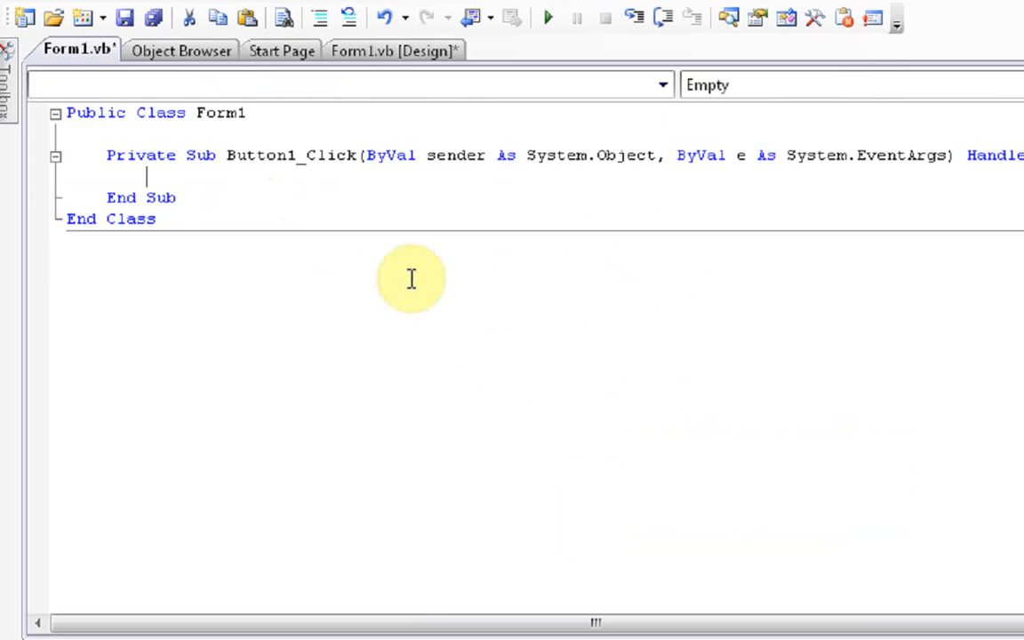
mouse_move(1017, 267)
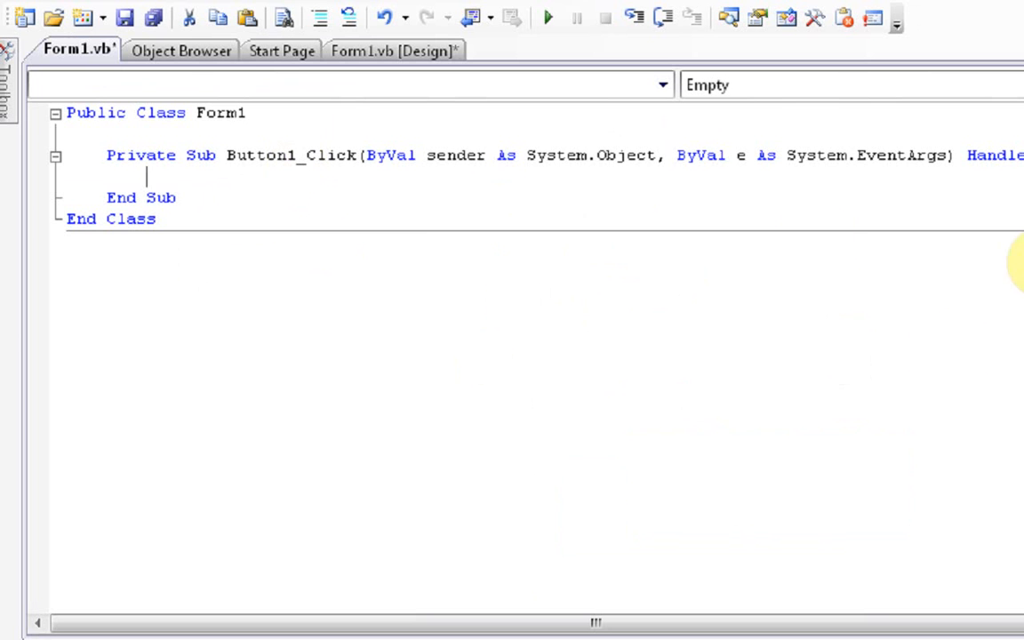
mouse_move(418, 259)
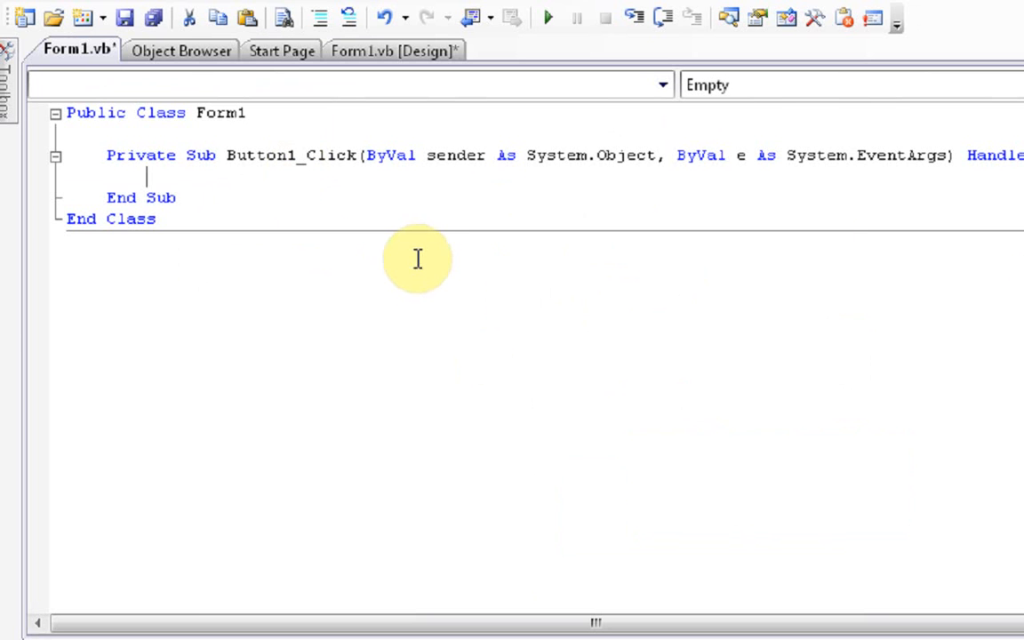
mouse_move(729, 316)
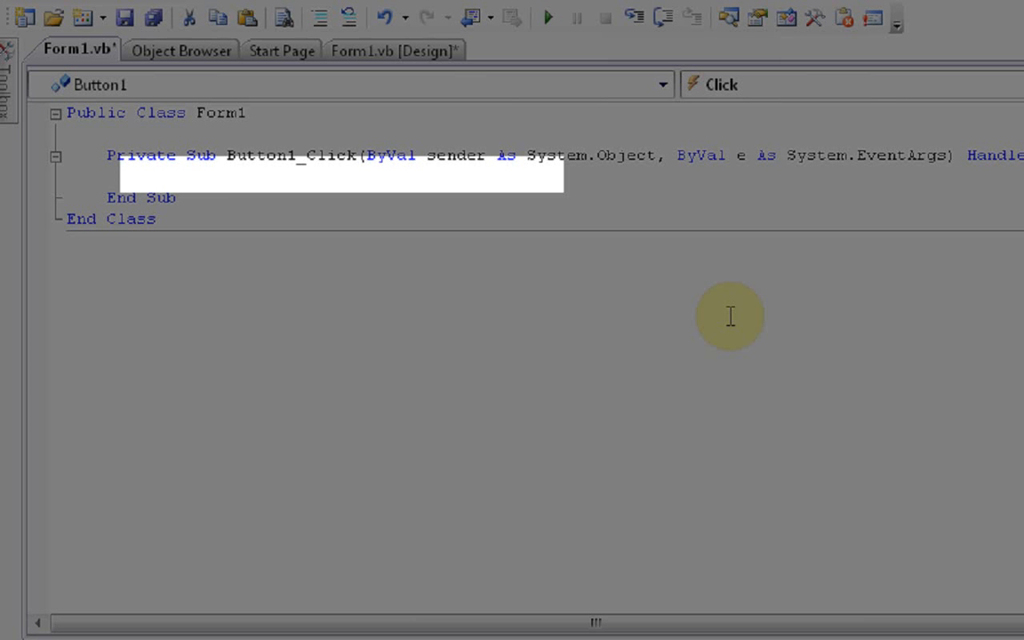
text(MsgBox("Mg)
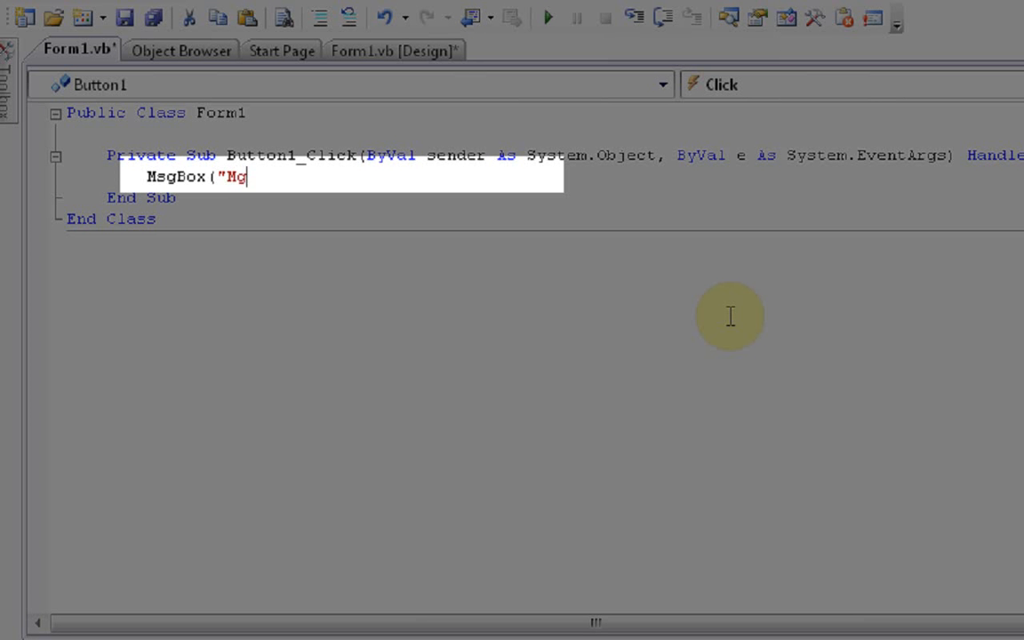
text(ega-Byte TV)
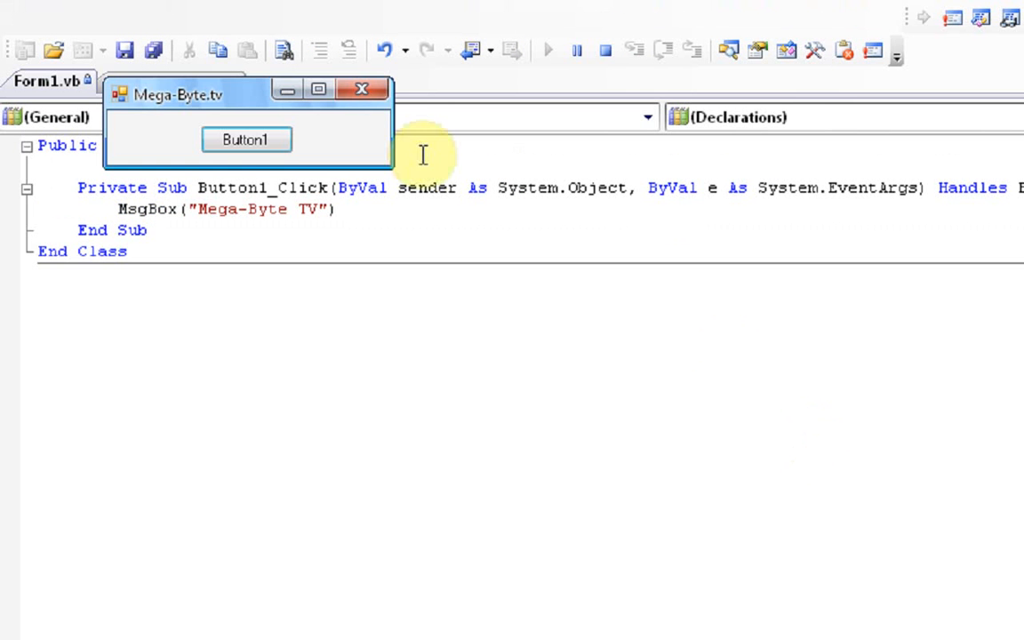
click(246, 138)
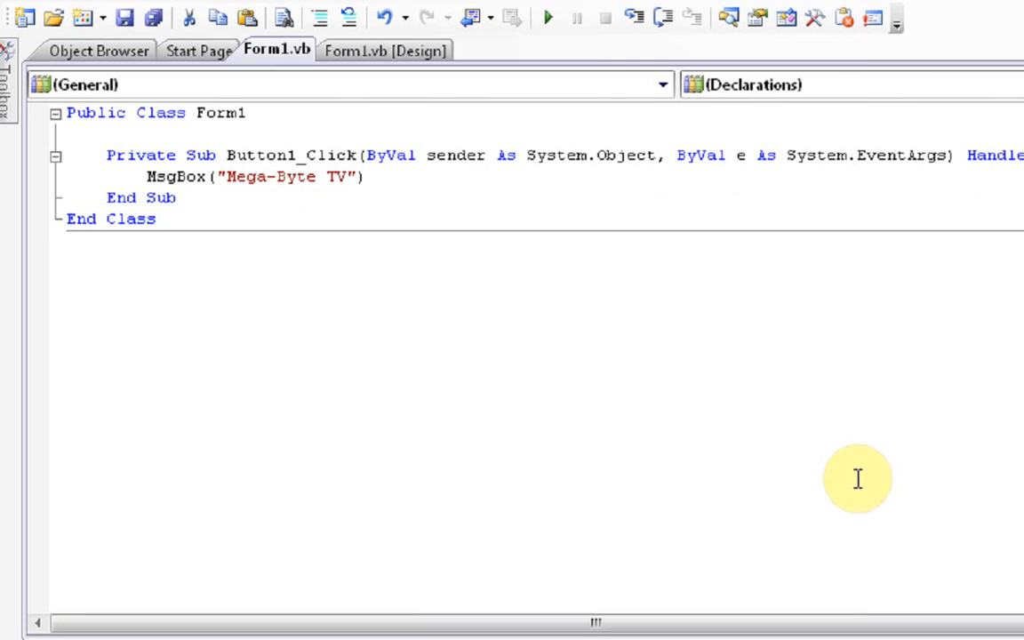
click(156, 219)
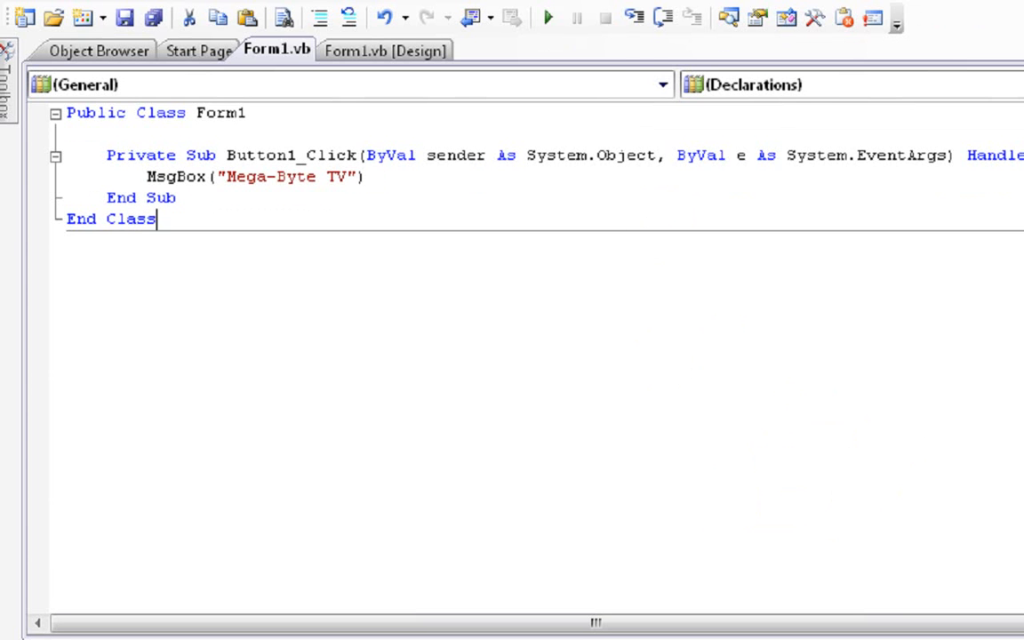